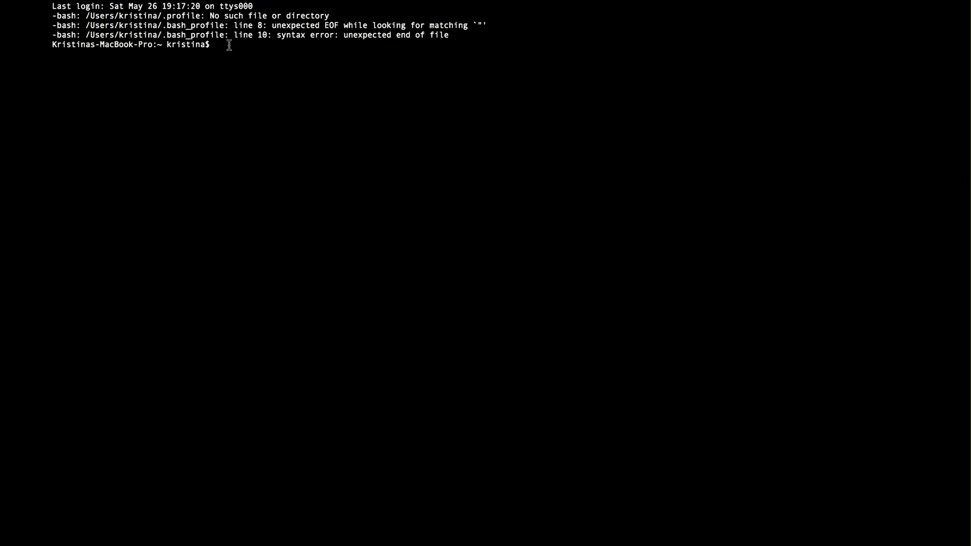
pyautogui.write('python')
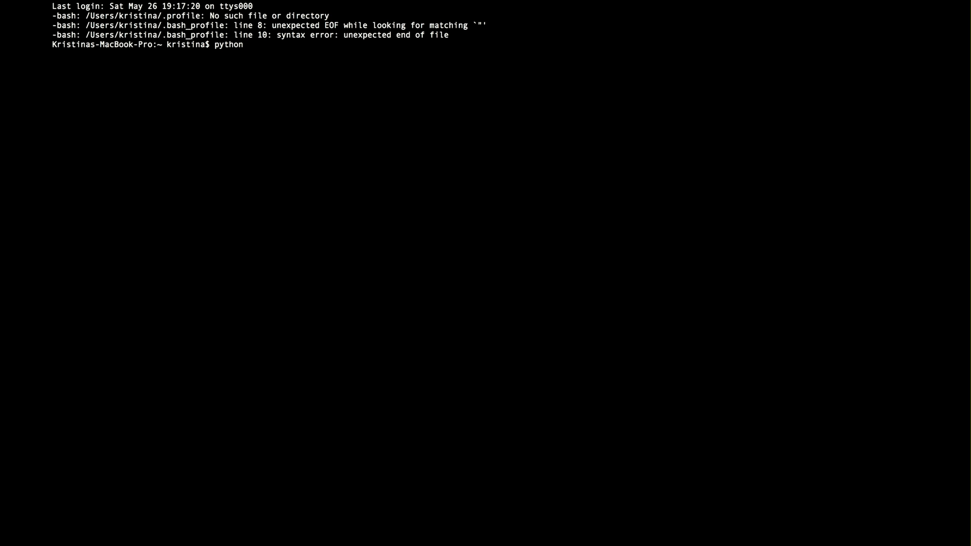
pyautogui.write('3')
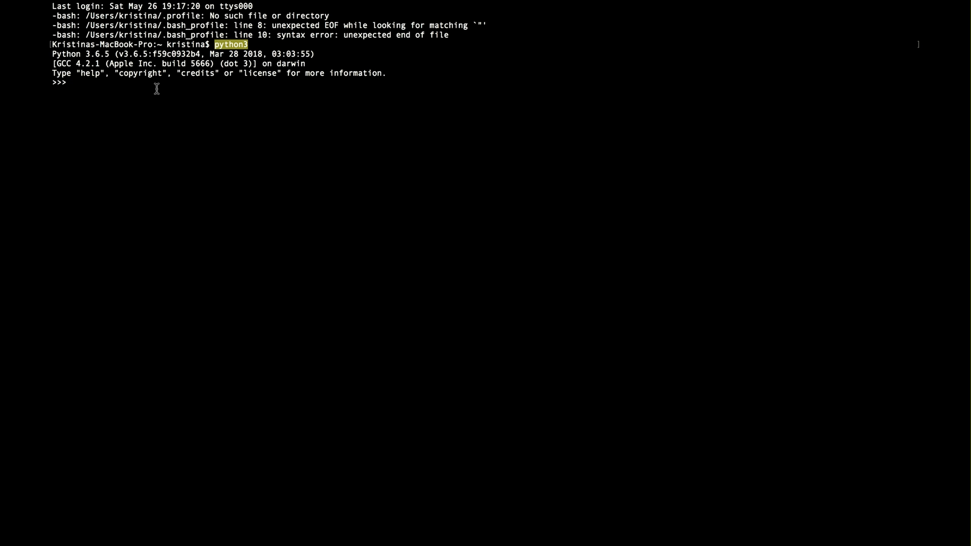
pyautogui.write('q')
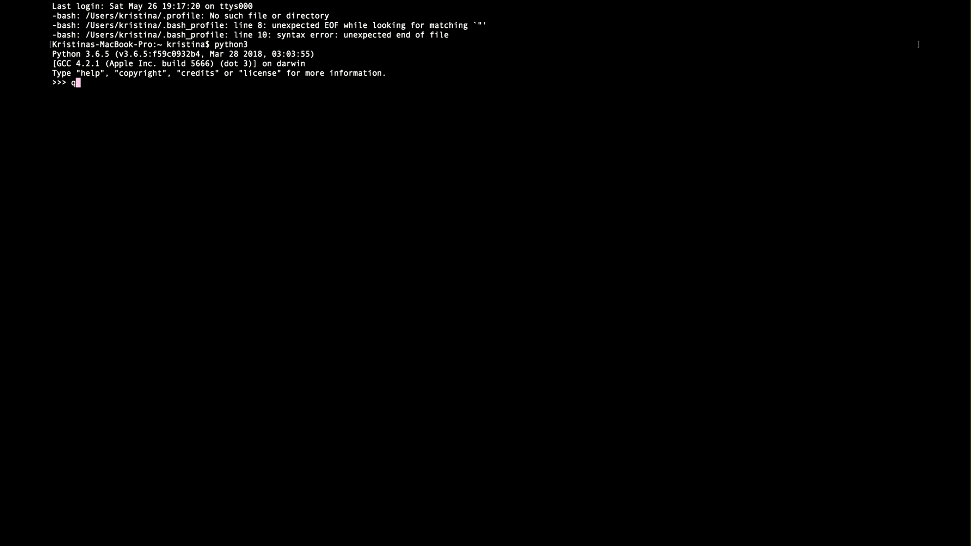
pyautogui.write('uit')
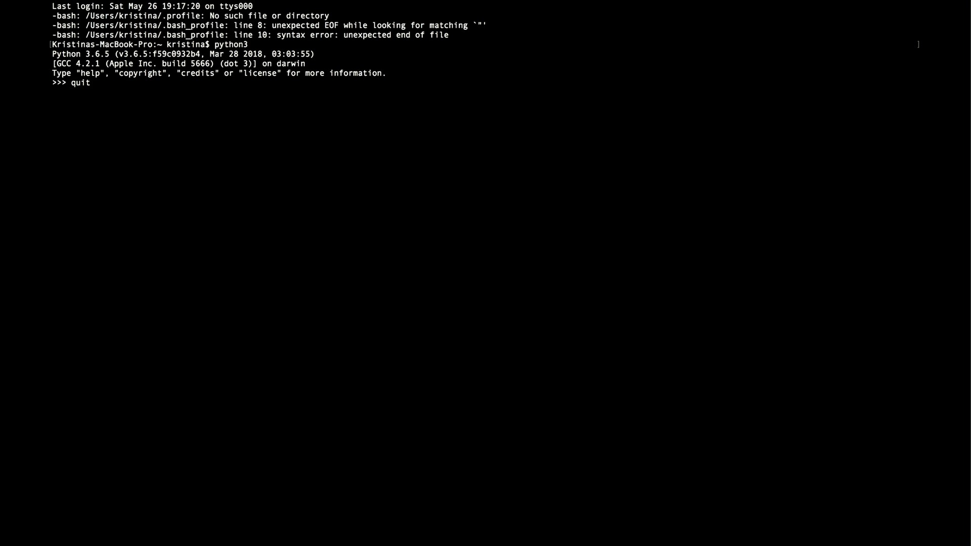
pyautogui.write('()')
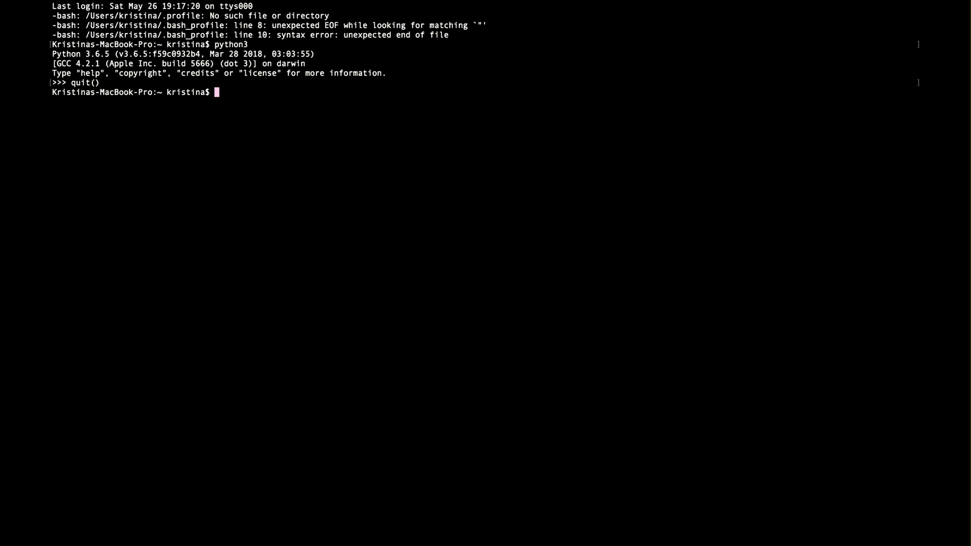